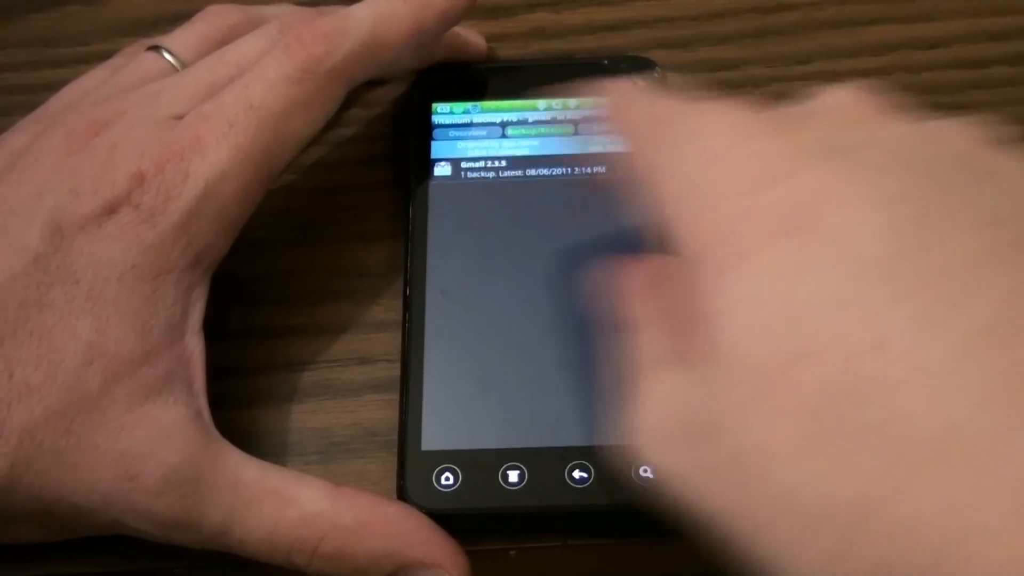
# - Select the Gmail 2.3.5 entry to show its version and 08/06/2011 backup options
pyautogui.click(522, 168)
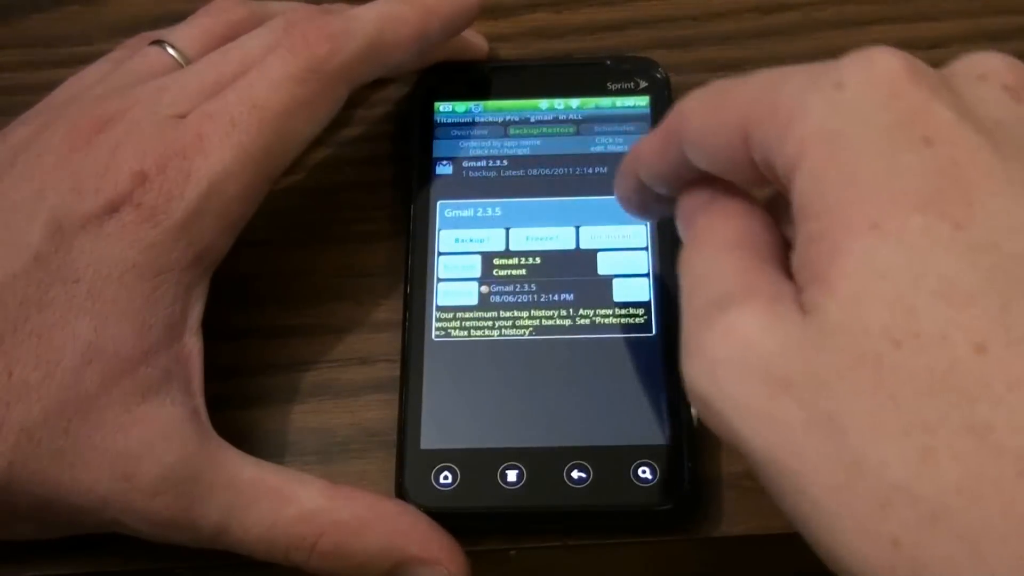